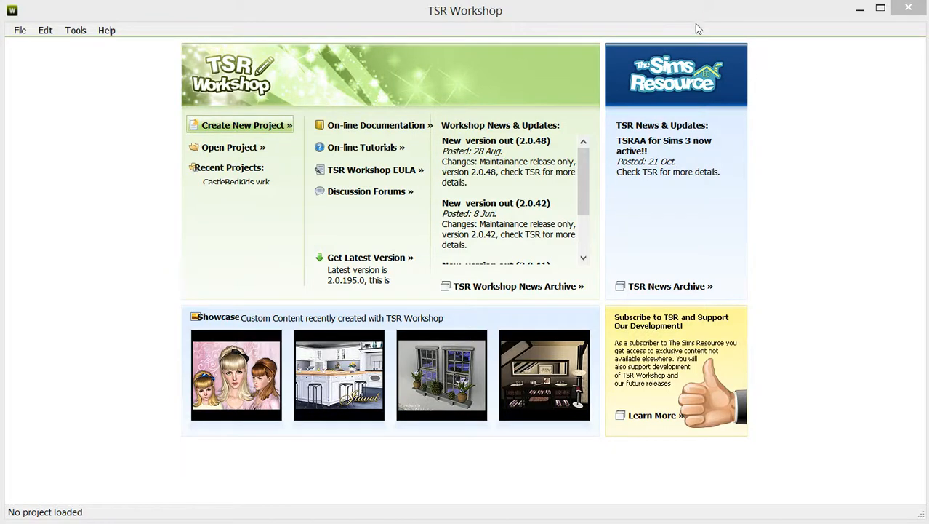
pyautogui.moveTo(850, 68)
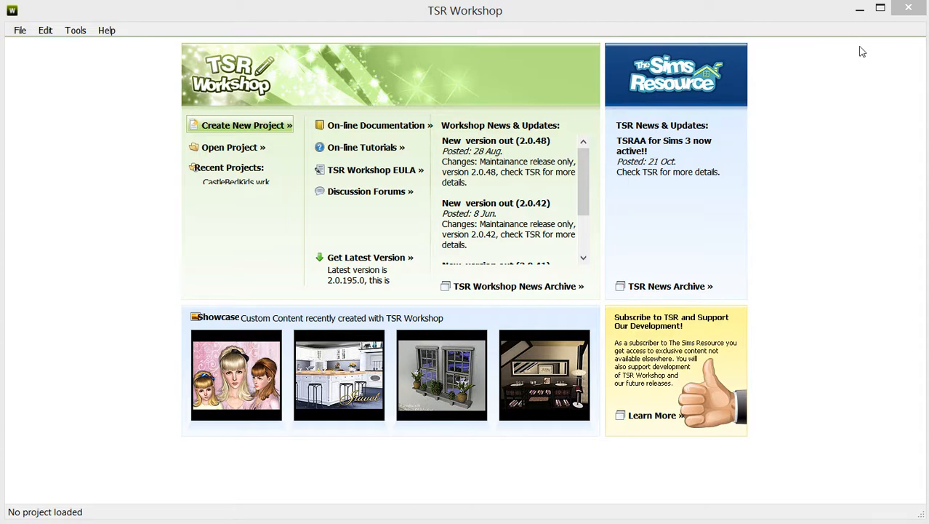
pyautogui.moveTo(842, 71)
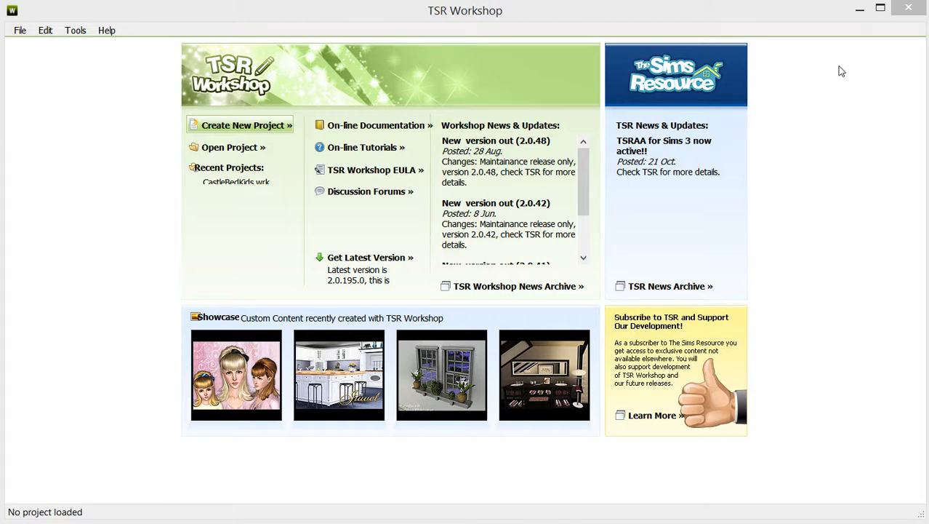
pyautogui.moveTo(840, 75)
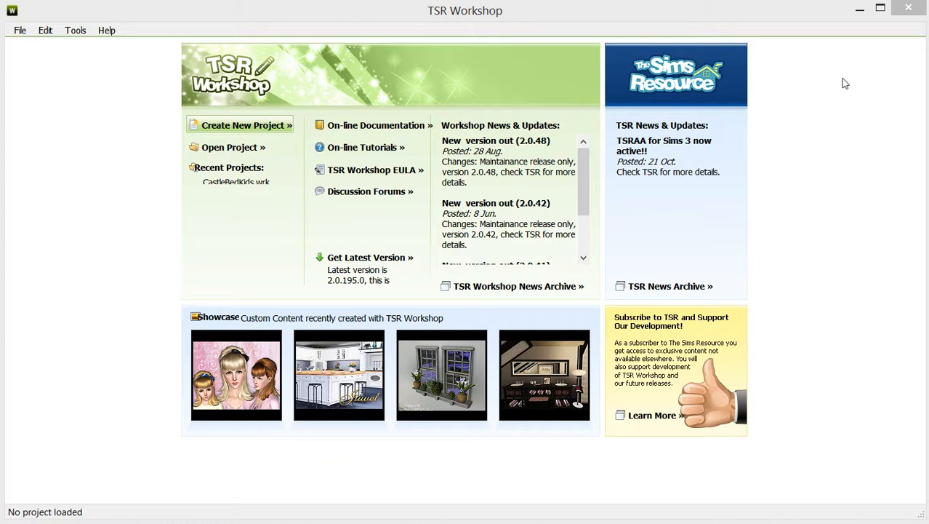
pyautogui.moveTo(835, 56)
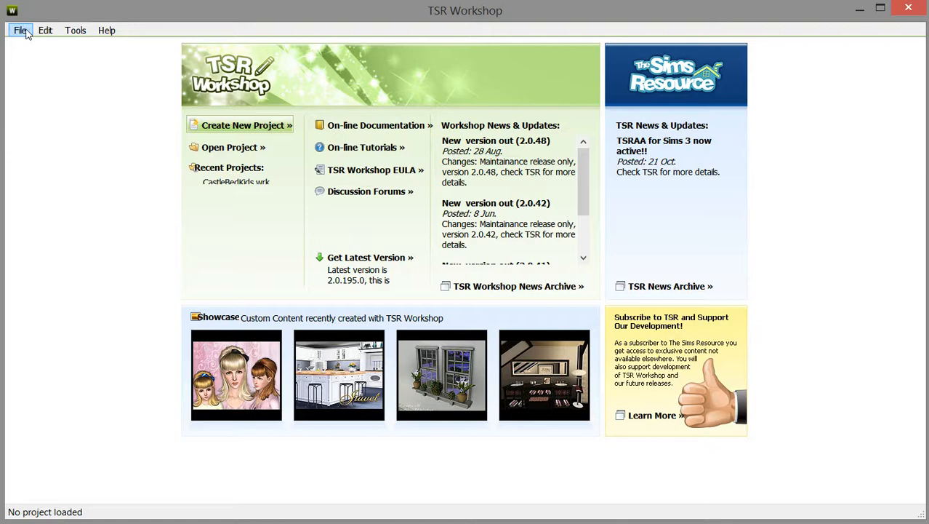
# Step: Create a new object project cloned from the Hovercraft Miniframe shelf in Sims 4 Surfaces
pyautogui.click(243, 125)
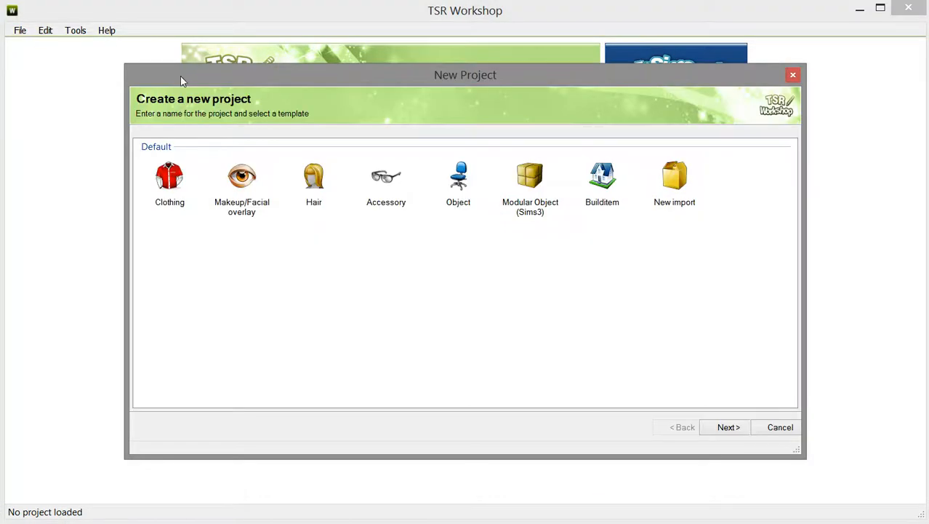
pyautogui.click(458, 182)
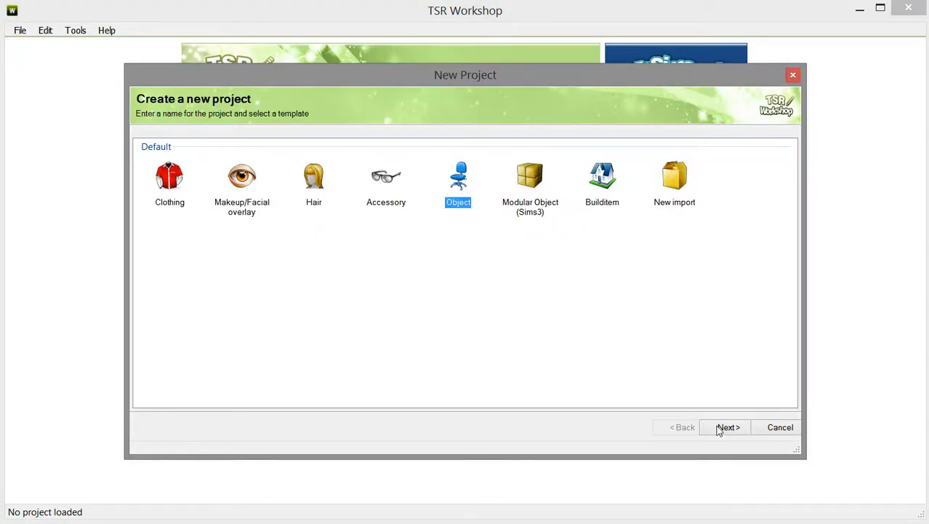
pyautogui.click(727, 427)
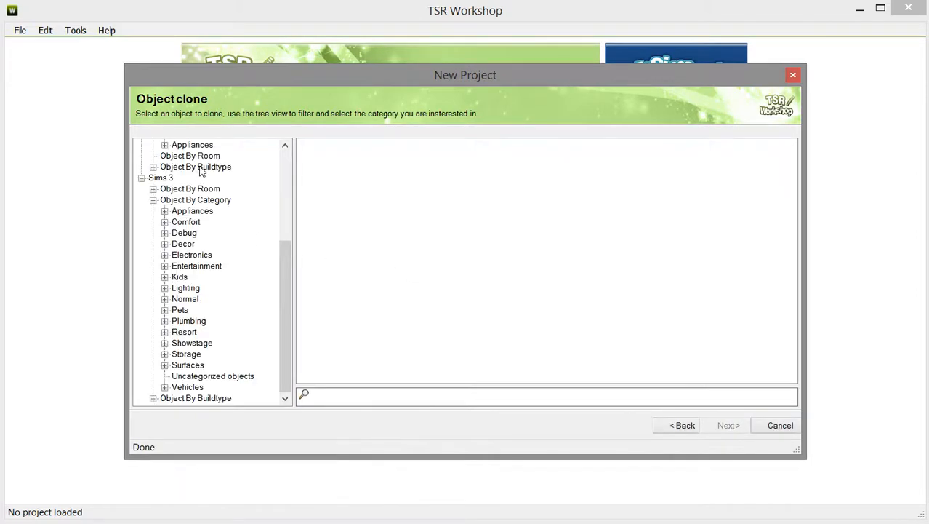
pyautogui.scroll(3)
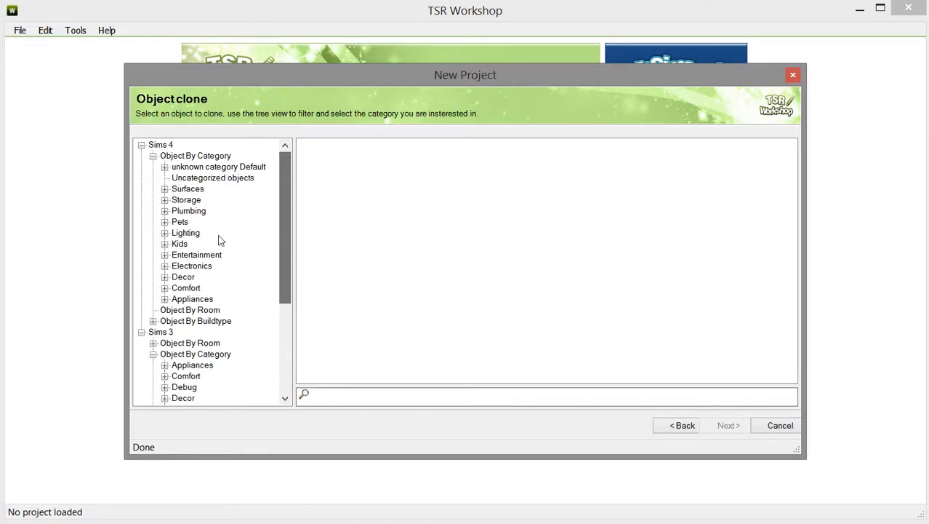
pyautogui.moveTo(190, 200)
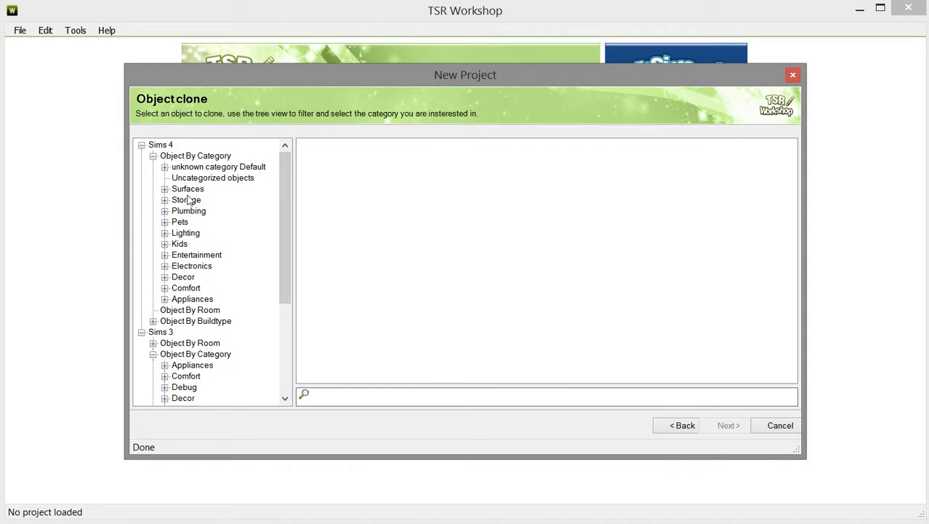
pyautogui.click(187, 189)
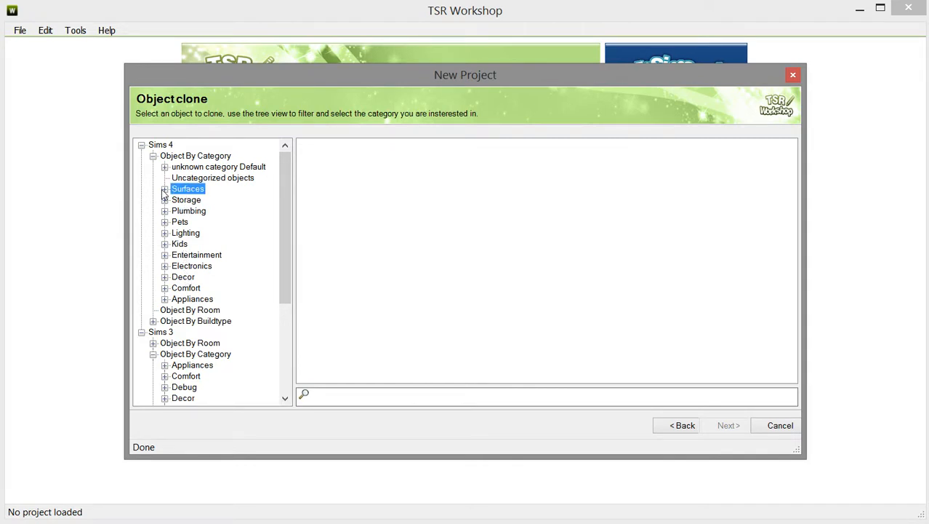
pyautogui.click(165, 188)
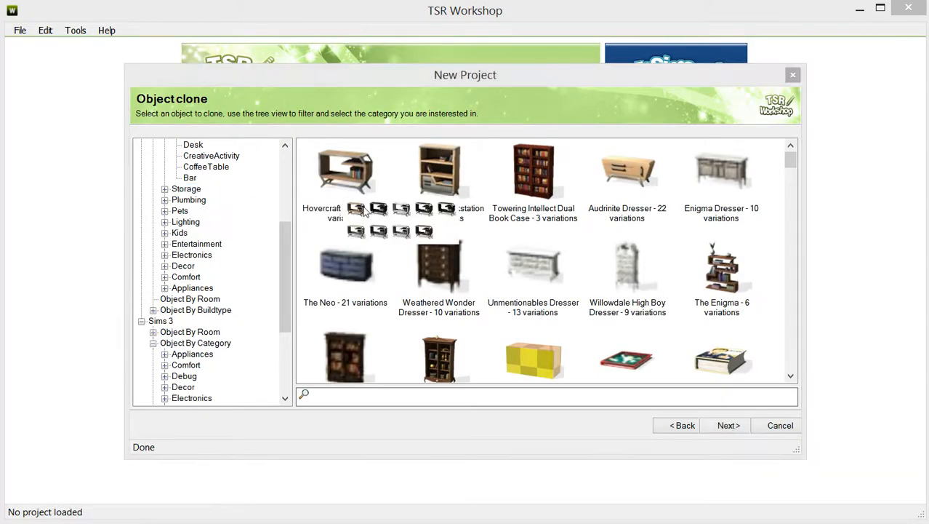
pyautogui.click(728, 425)
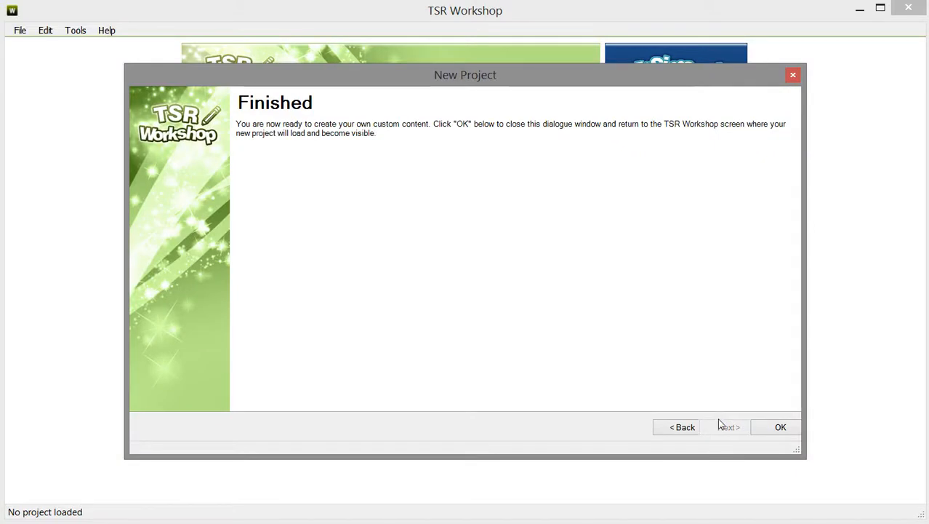
pyautogui.click(781, 427)
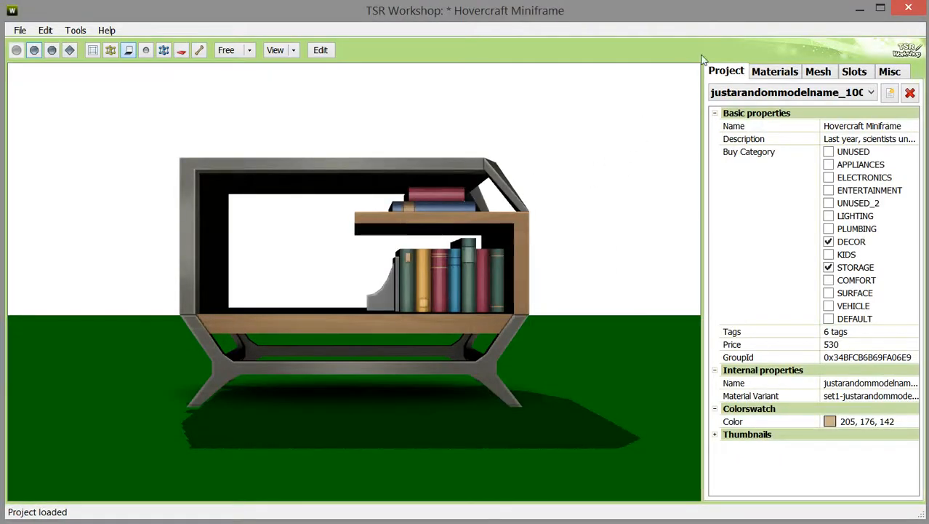
# Step: Expand the Slots tab's Container Entries to reveal slots deco_med_1 and deco_sml_1
pyautogui.click(855, 71)
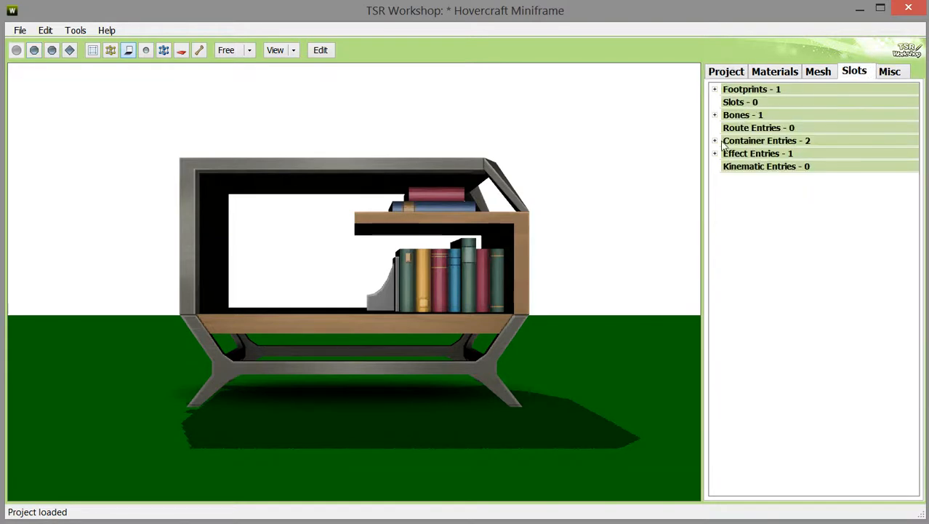
pyautogui.click(760, 141)
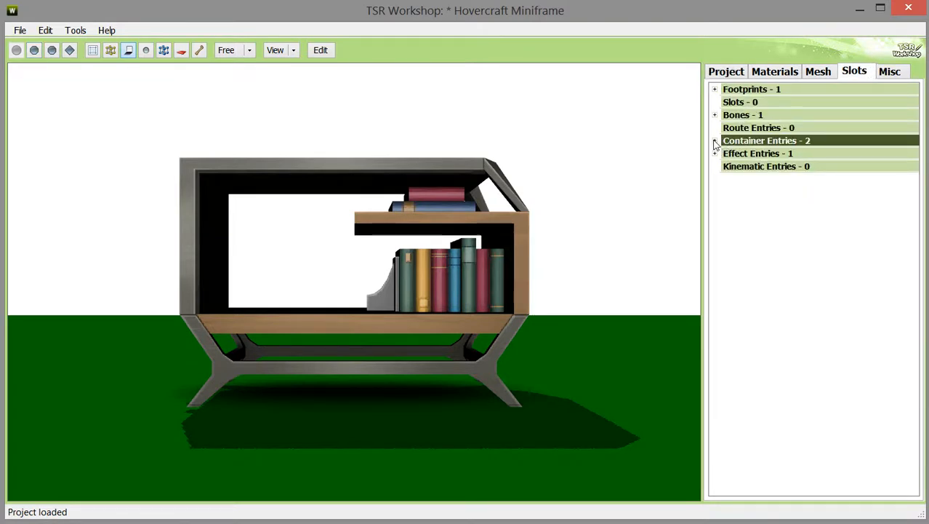
pyautogui.click(715, 140)
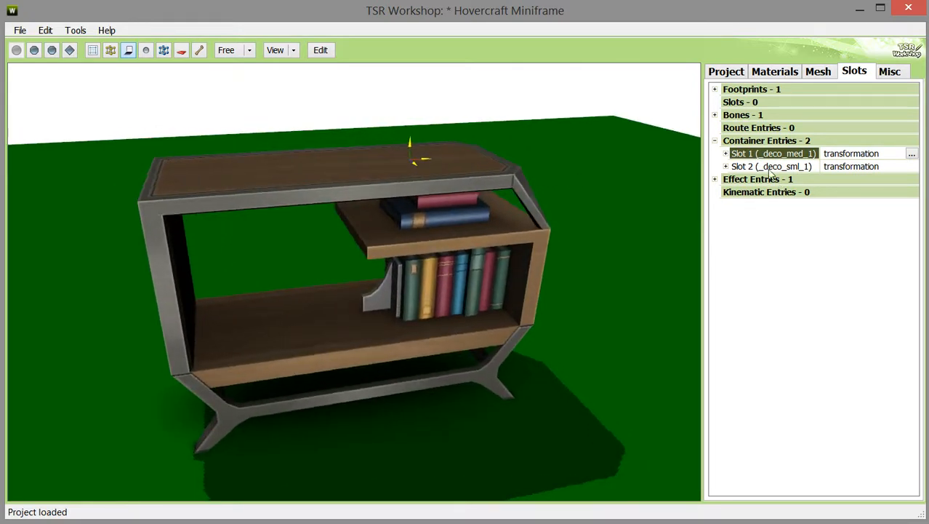
pyautogui.moveTo(733, 147)
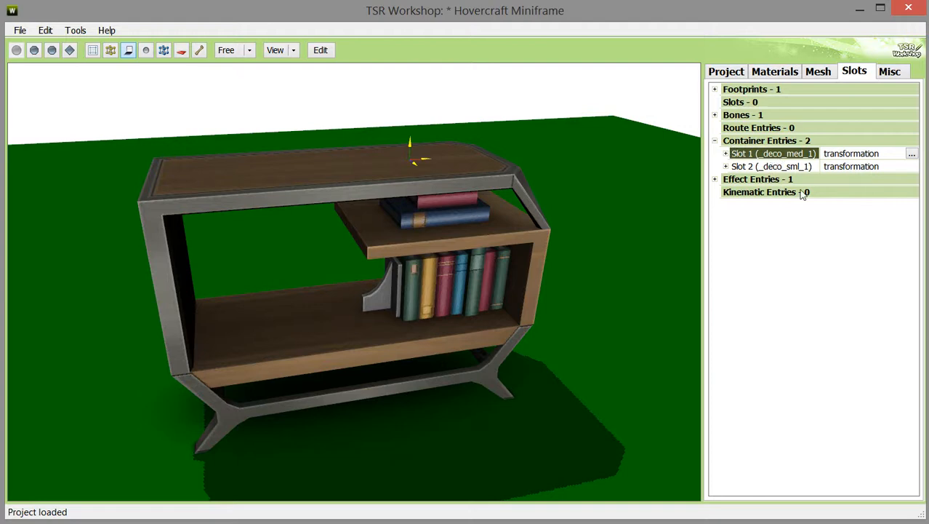
# Step: Duplicate Slot 1 into a new deco_3 container slot with a matching bone
pyautogui.rightClick(772, 153)
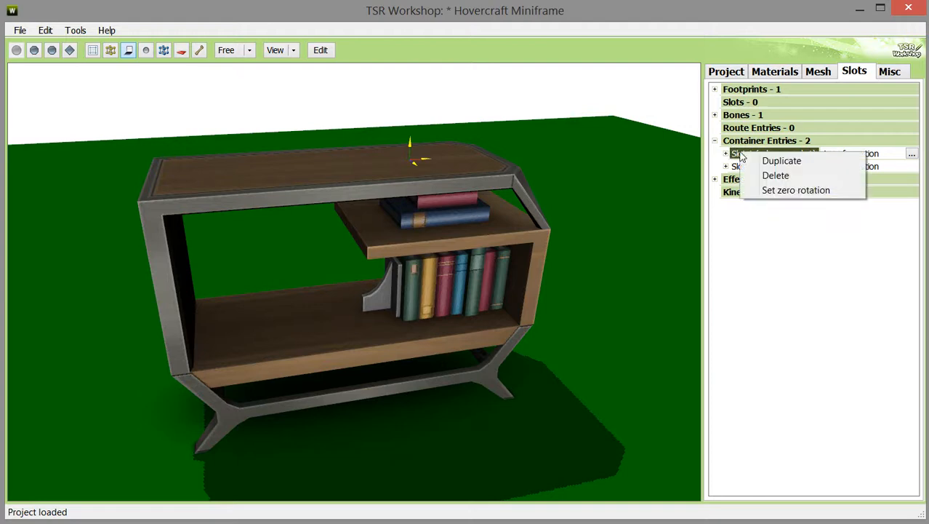
pyautogui.click(781, 160)
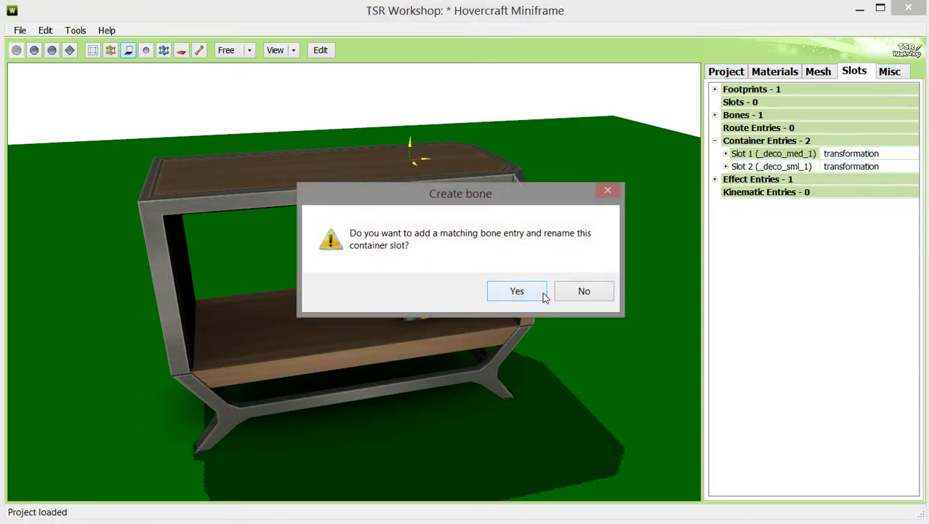
pyautogui.click(516, 291)
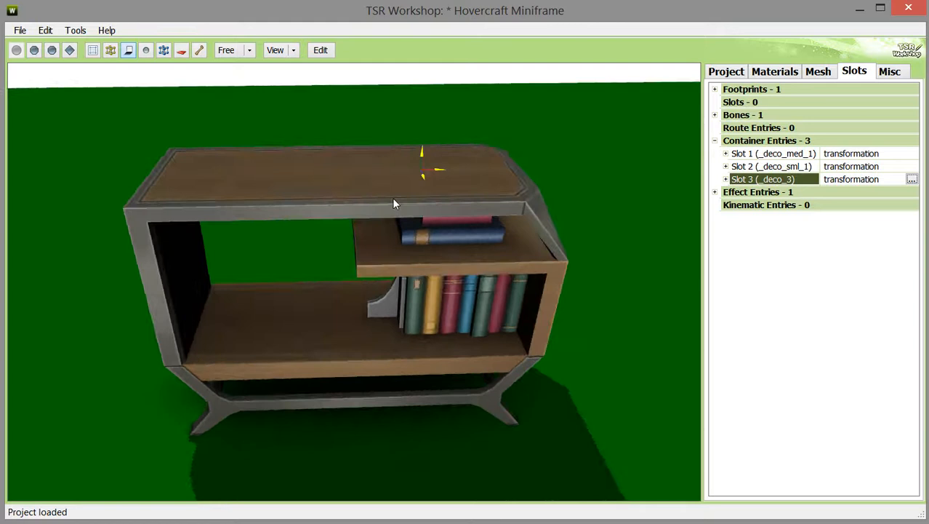
pyautogui.moveTo(396, 204); pyautogui.dragTo(338, 204)
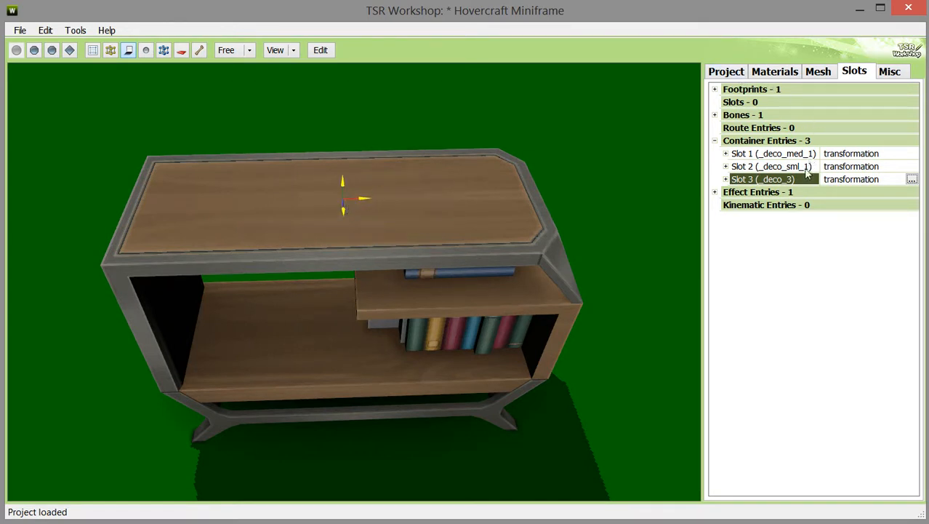
# Step: Duplicate Slot 2 to create the fourth container slot, deco_4
pyautogui.rightClick(771, 165)
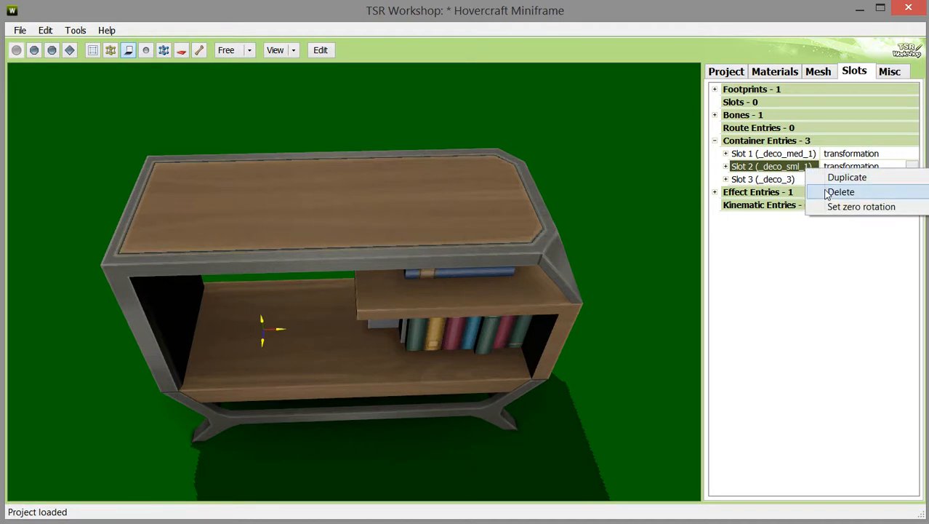
pyautogui.click(847, 177)
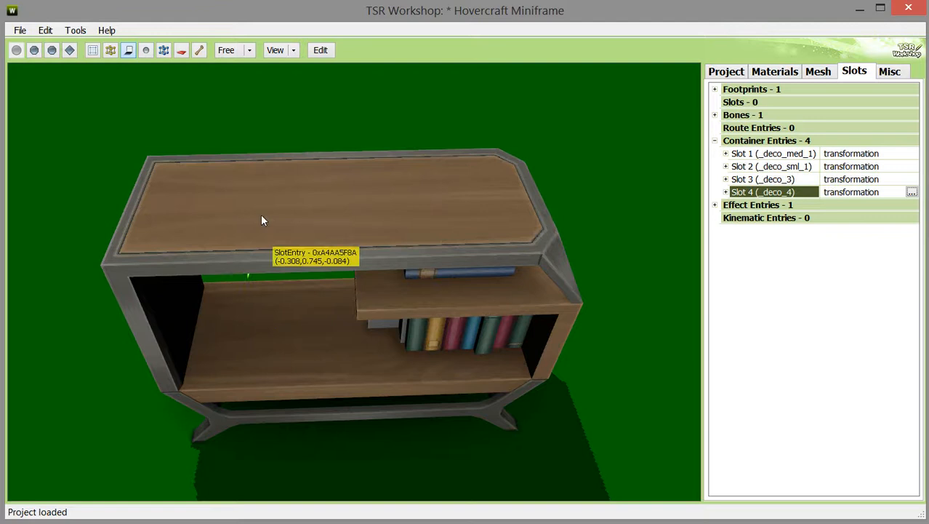
pyautogui.click(247, 203)
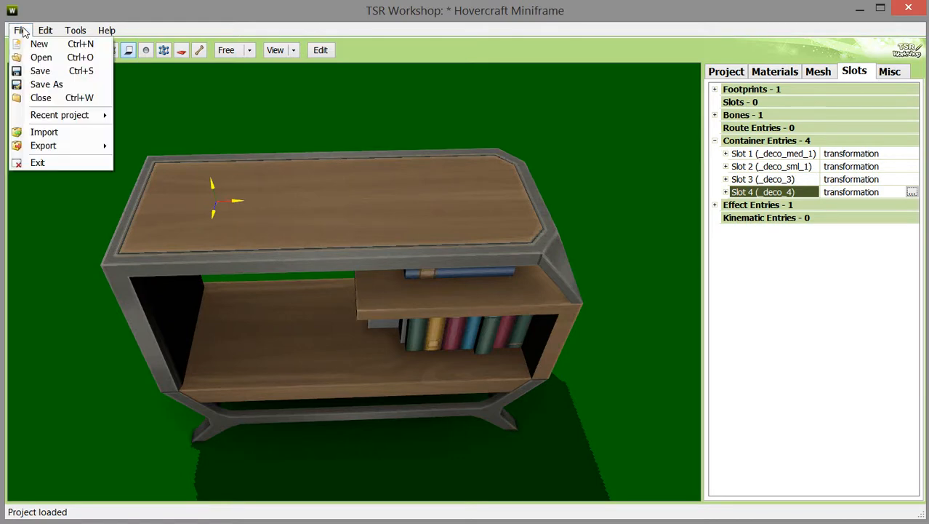
# Step: Export the shelf as mainframeslotsadd.package on the Desktop, overwriting the existing file
pyautogui.click(43, 146)
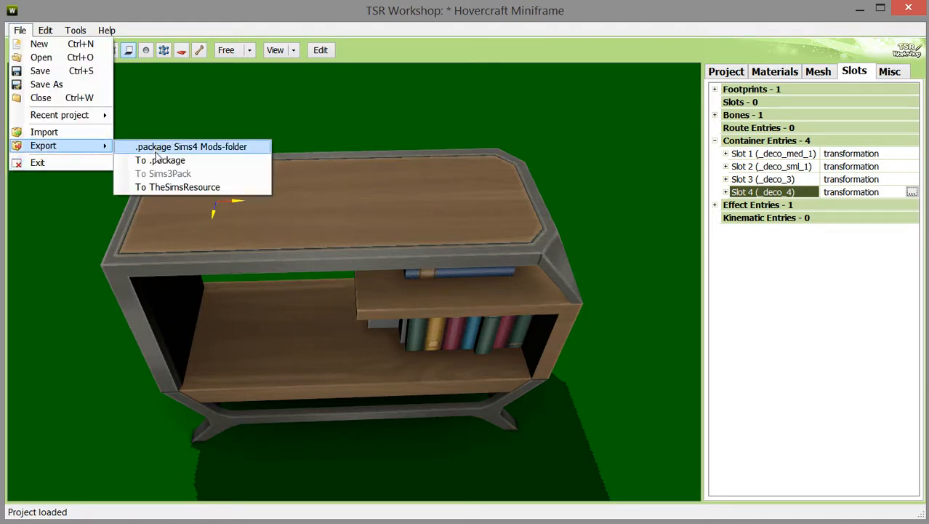
pyautogui.click(159, 160)
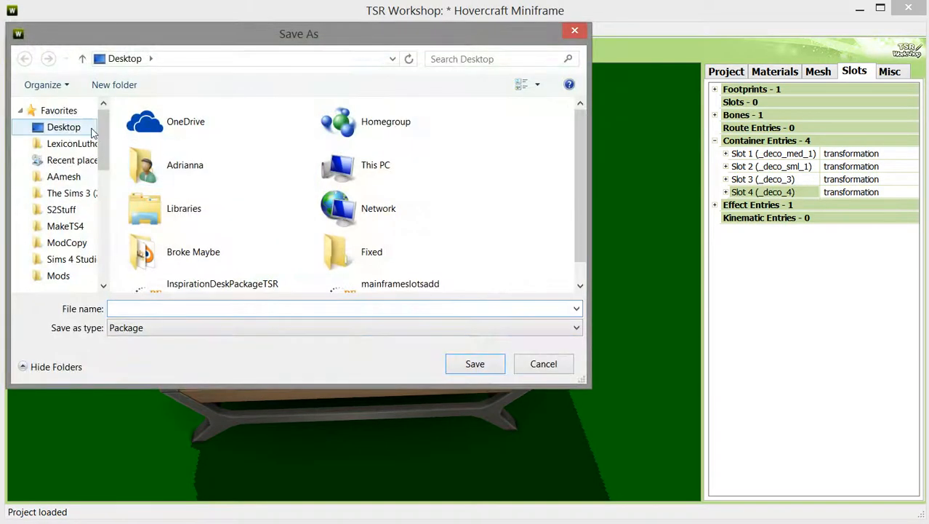
pyautogui.moveTo(581, 193)
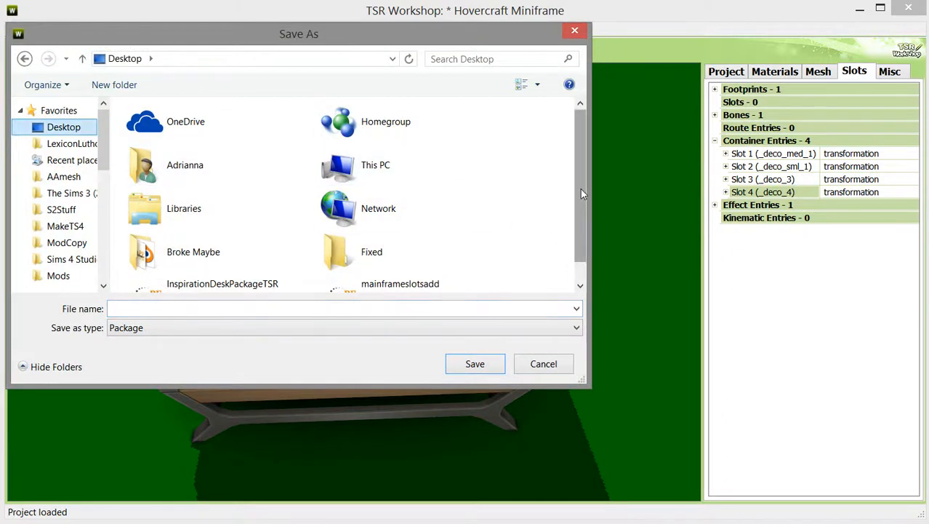
pyautogui.click(400, 284)
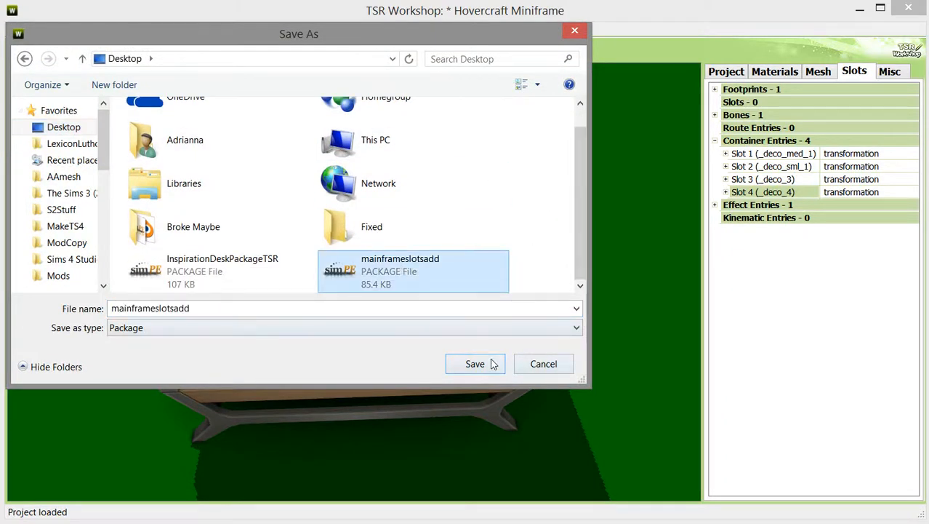
pyautogui.click(474, 364)
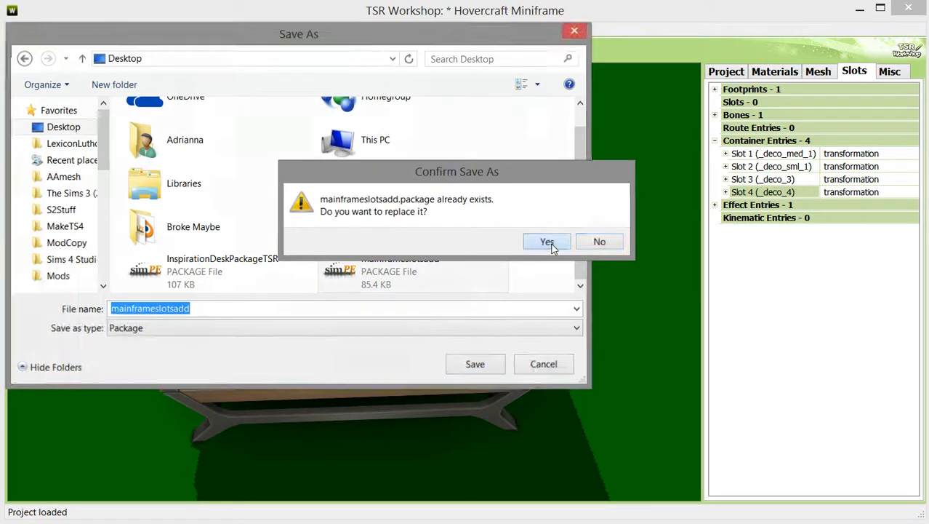
pyautogui.click(547, 242)
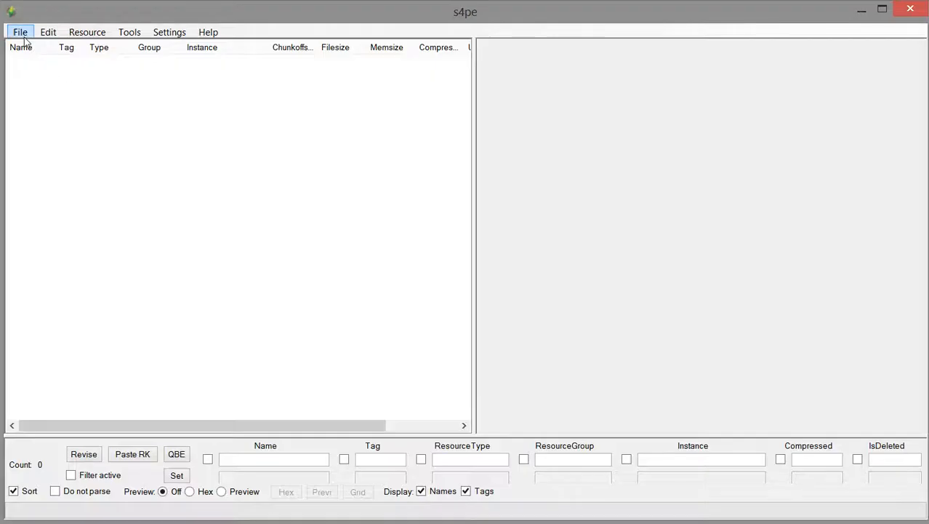
# Step: Open mainframeslotsadd.package from the Desktop in s4pe to list its 40 resources
pyautogui.click(20, 32)
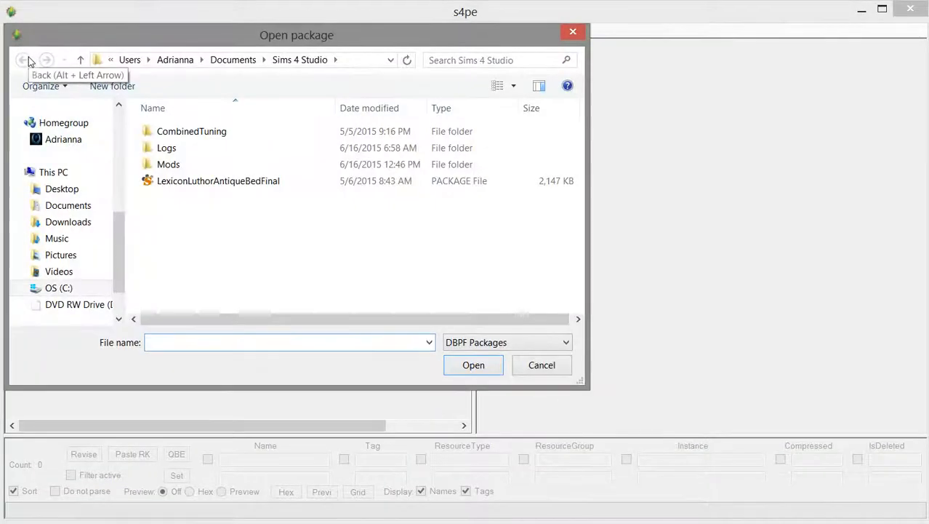
pyautogui.click(65, 161)
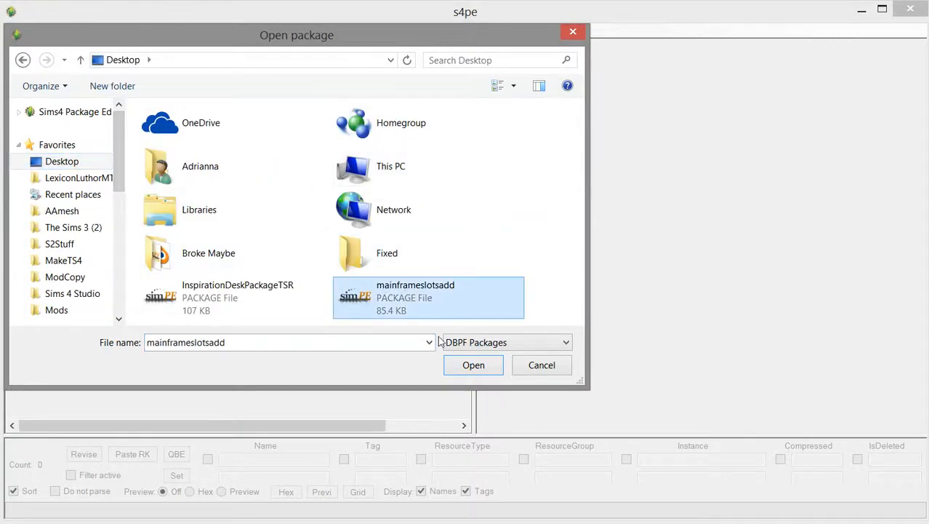
pyautogui.click(473, 365)
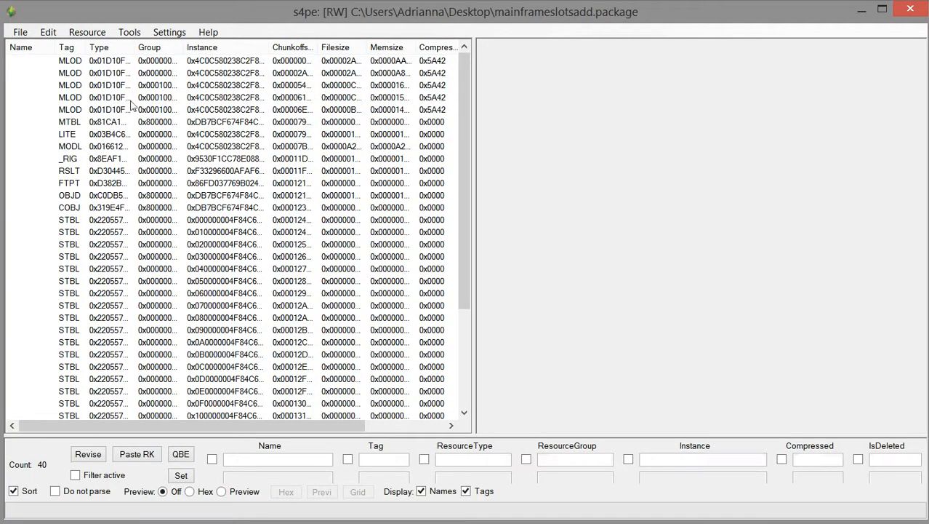
# Step: Export the RSLT resource to a file on the Desktop
pyautogui.click(69, 171)
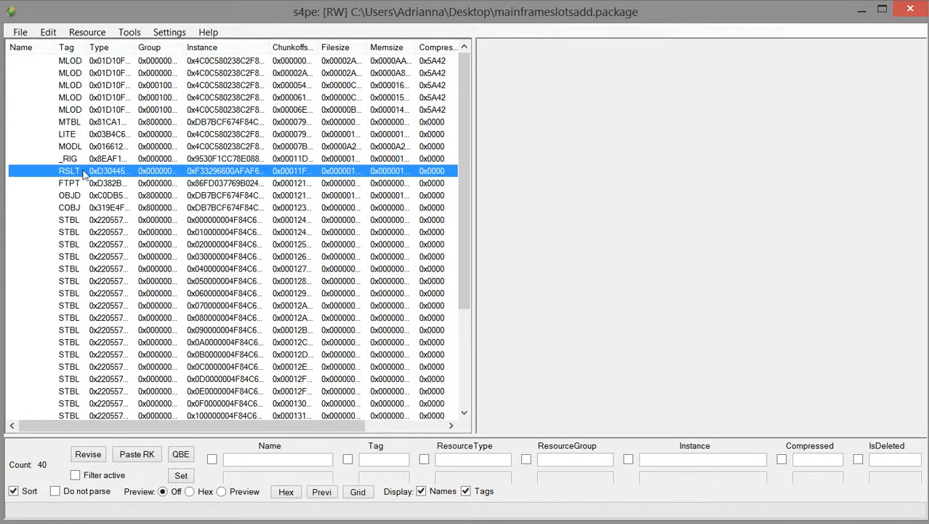
pyautogui.rightClick(69, 170)
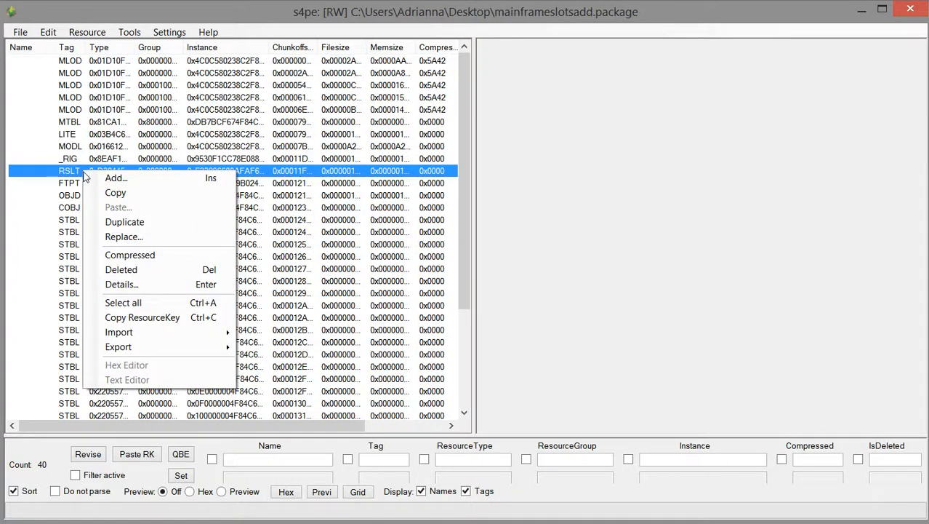
pyautogui.click(118, 346)
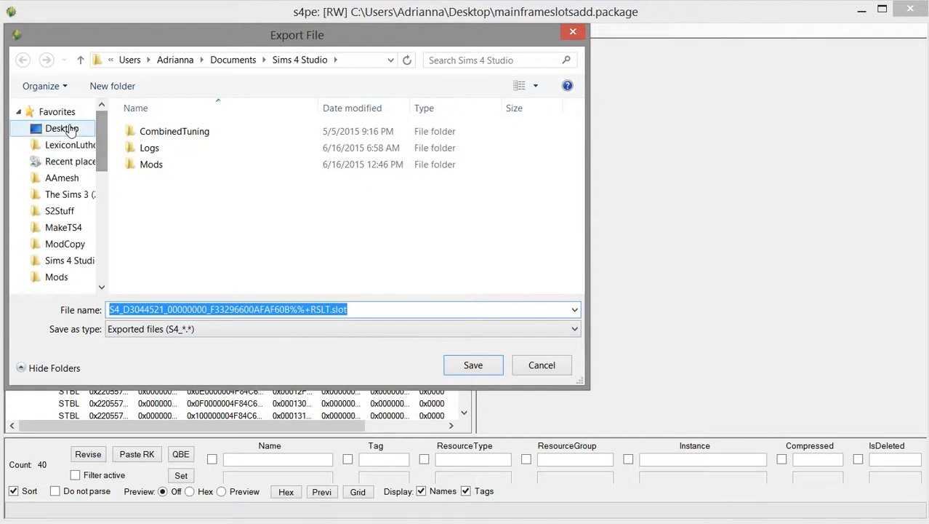
pyautogui.click(61, 128)
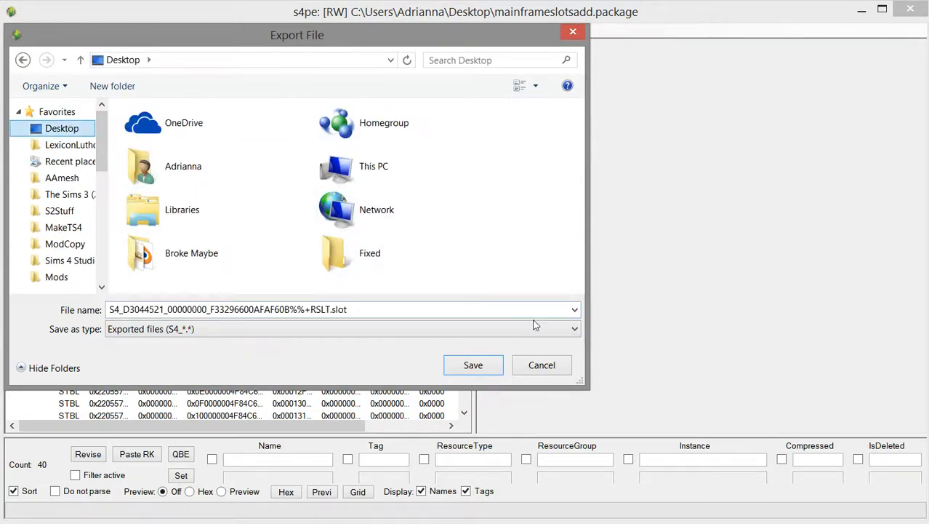
pyautogui.moveTo(473, 364)
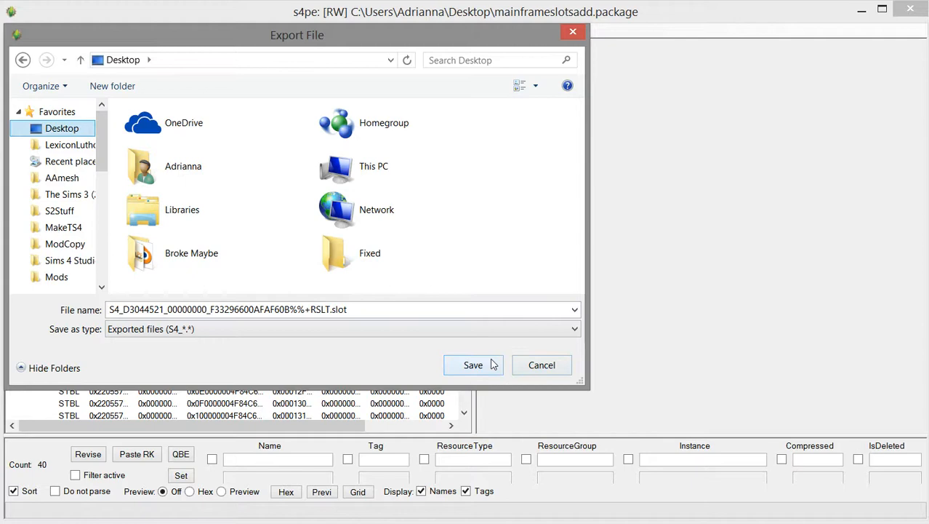
pyautogui.click(473, 365)
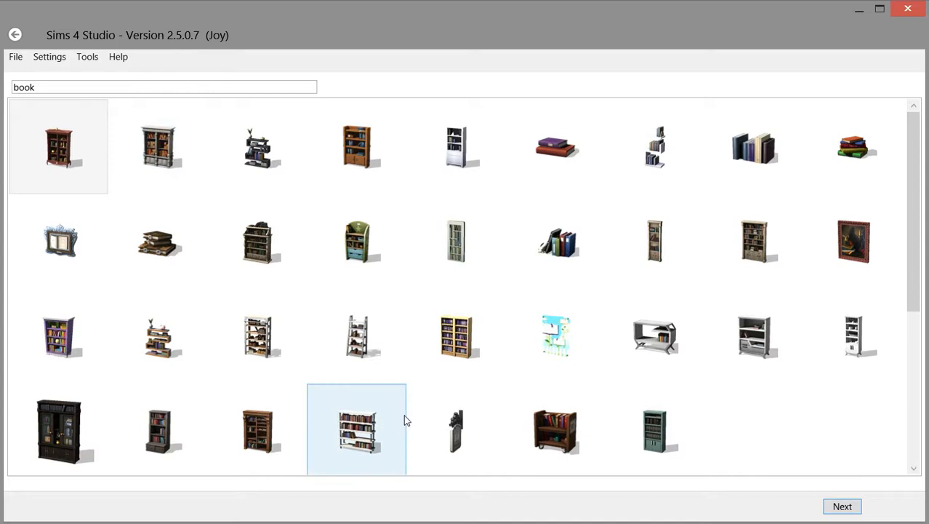
# Step: Clone the grey modern bookshelf as slots.package and show its Warehouse resources
pyautogui.doubleClick(356, 429)
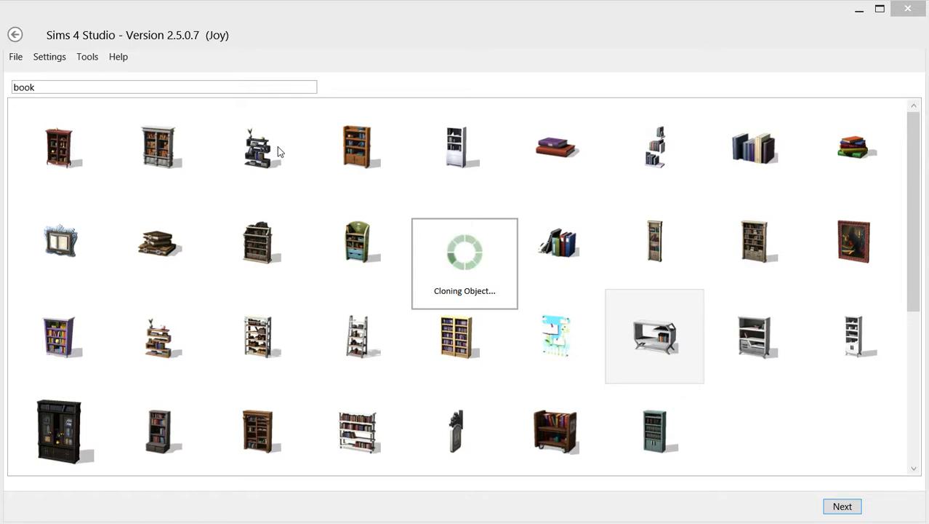
pyautogui.click(842, 506)
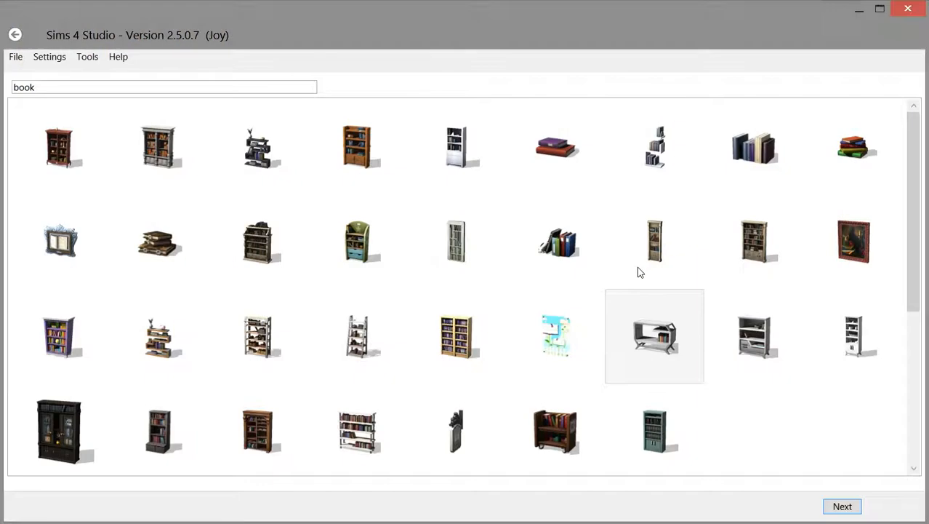
pyautogui.click(842, 506)
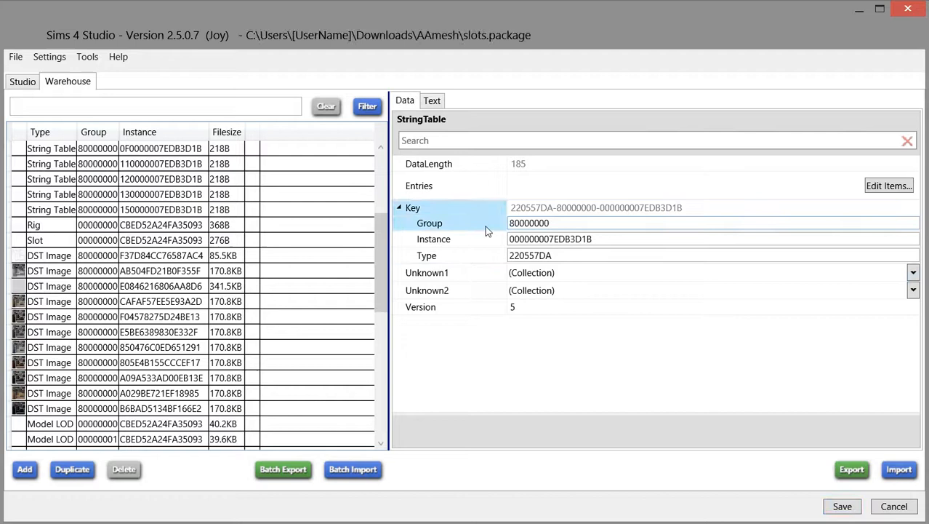
# Step: Import the Desktop RSLT slot file into the bookshelf's Slot resource
pyautogui.click(35, 240)
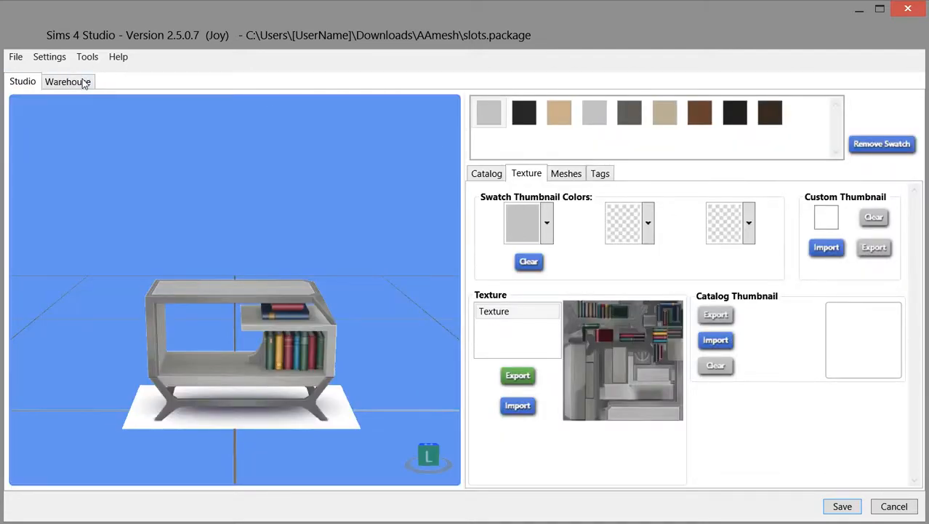
pyautogui.click(68, 81)
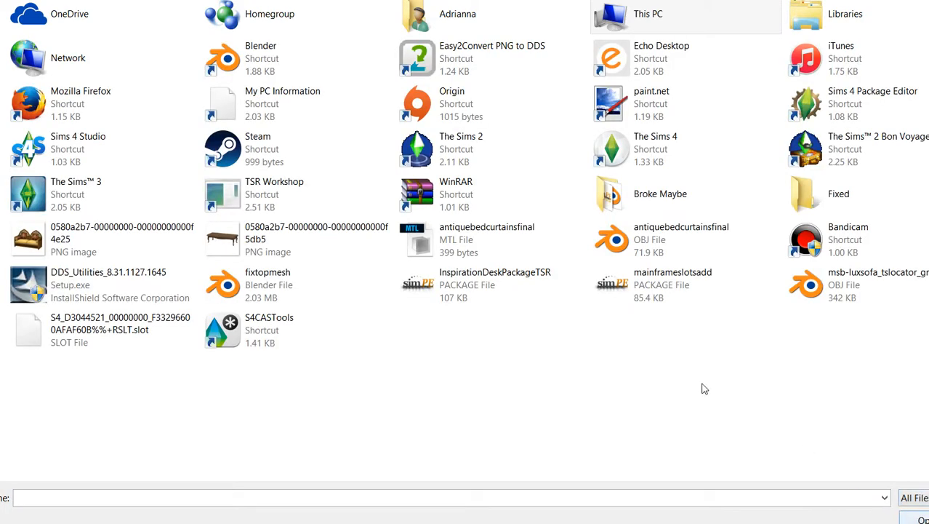
pyautogui.rightClick(704, 387)
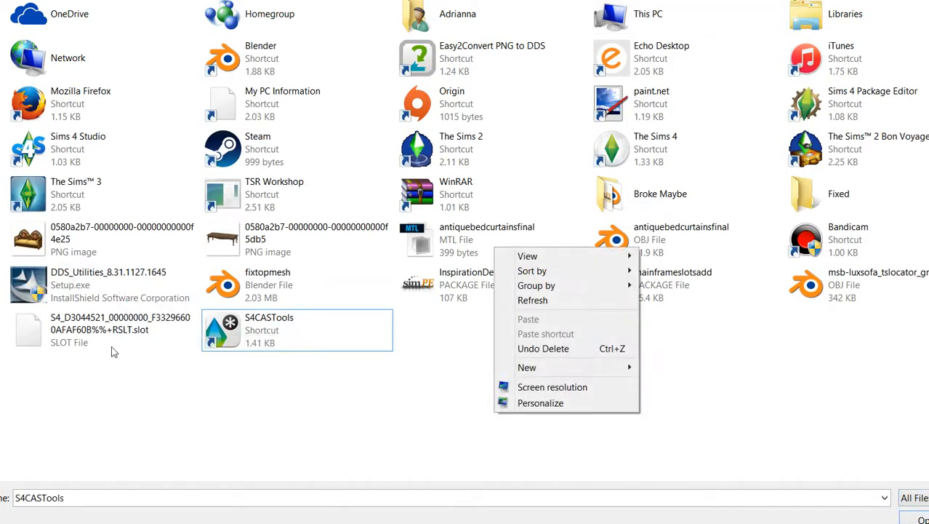
pyautogui.click(101, 330)
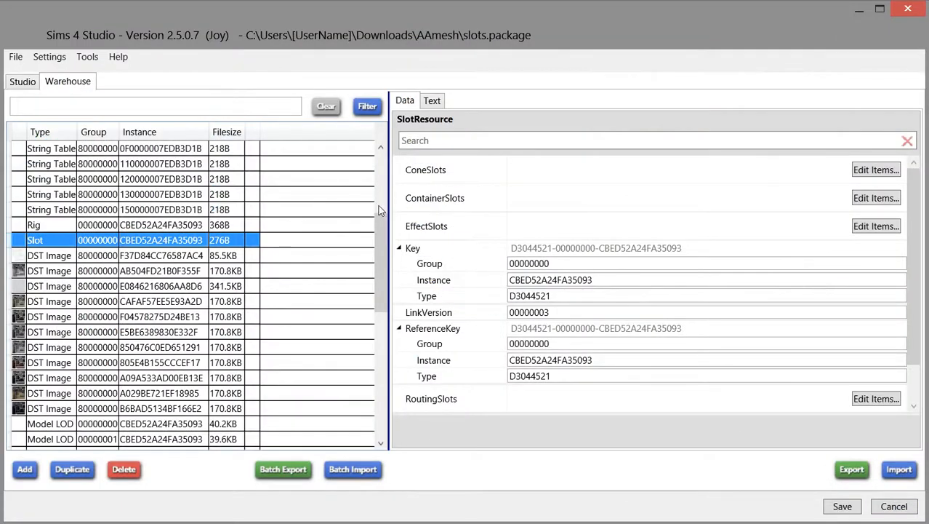
pyautogui.click(435, 198)
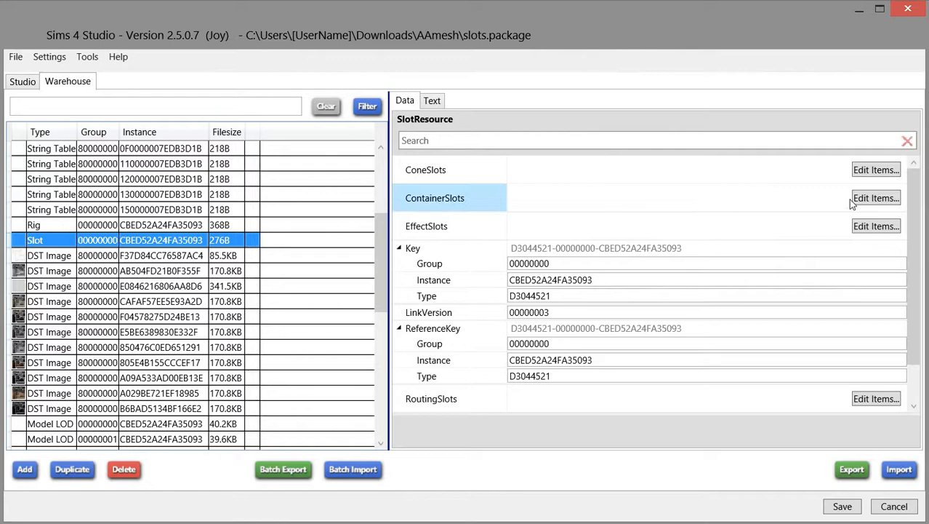
pyautogui.click(875, 197)
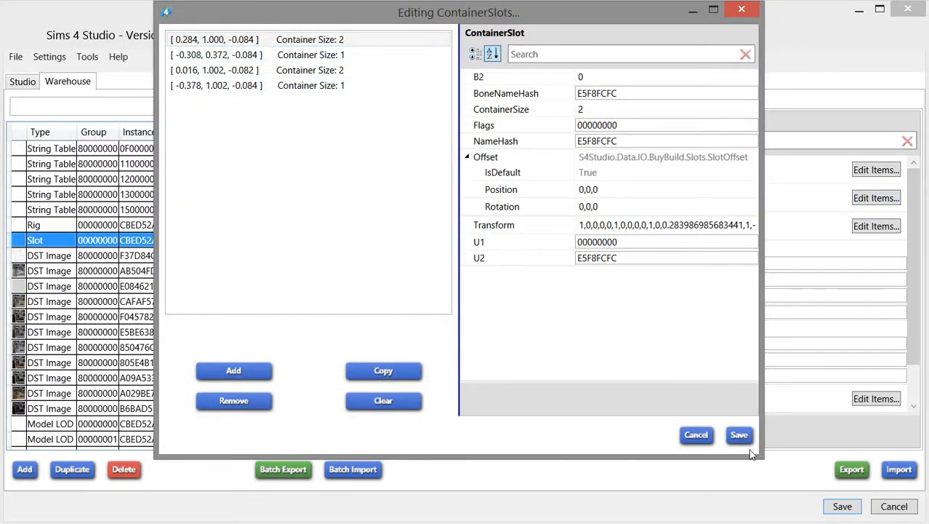
pyautogui.click(739, 434)
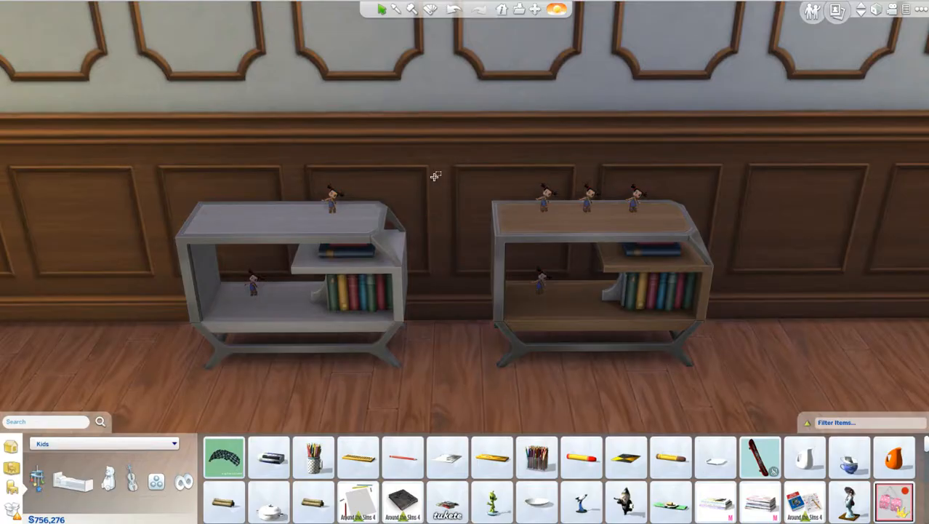
pyautogui.moveTo(567, 249)
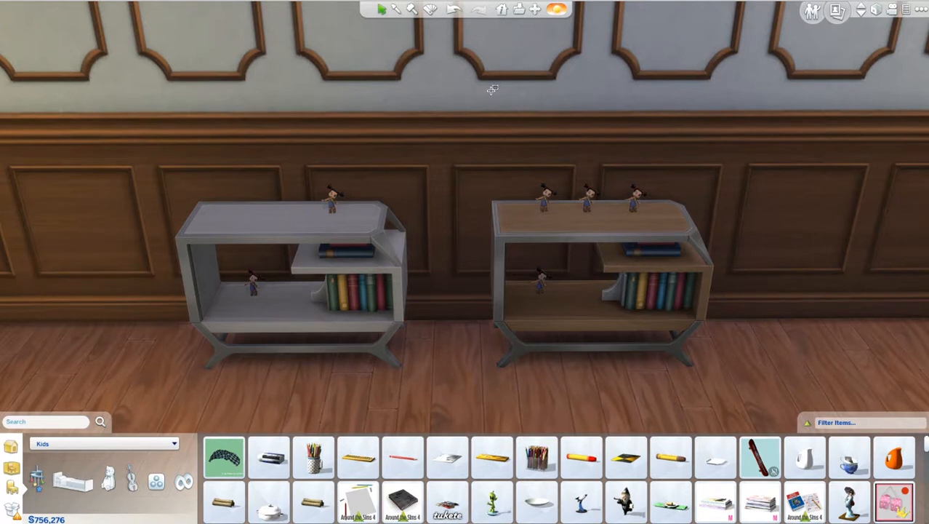
pyautogui.moveTo(496, 291)
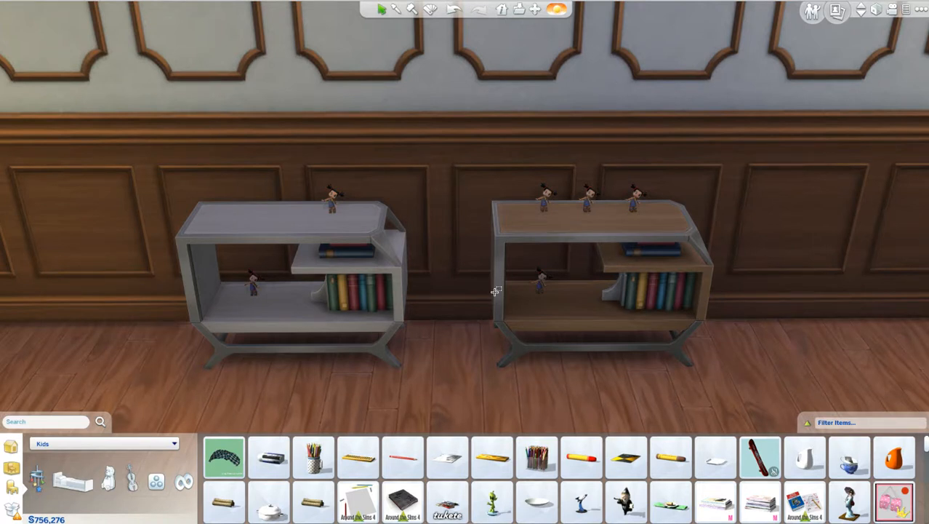
pyautogui.moveTo(449, 405)
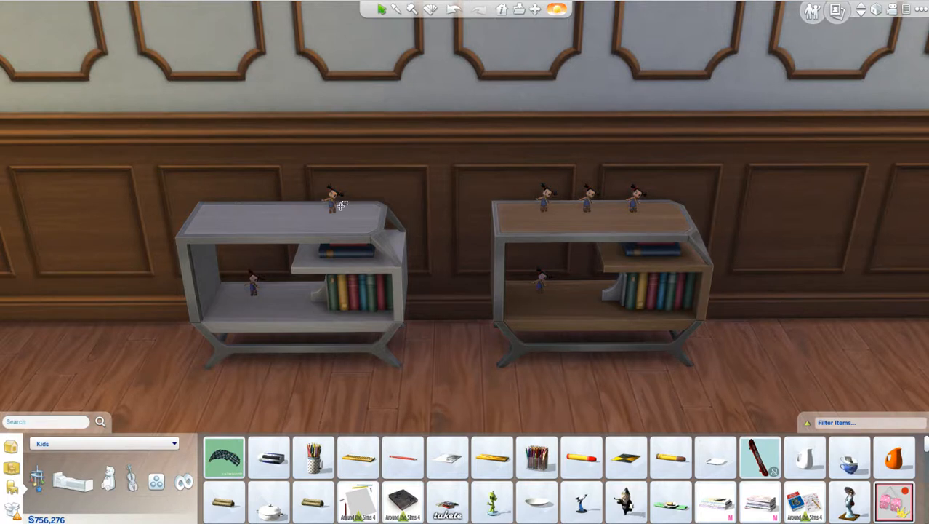
pyautogui.moveTo(336, 278)
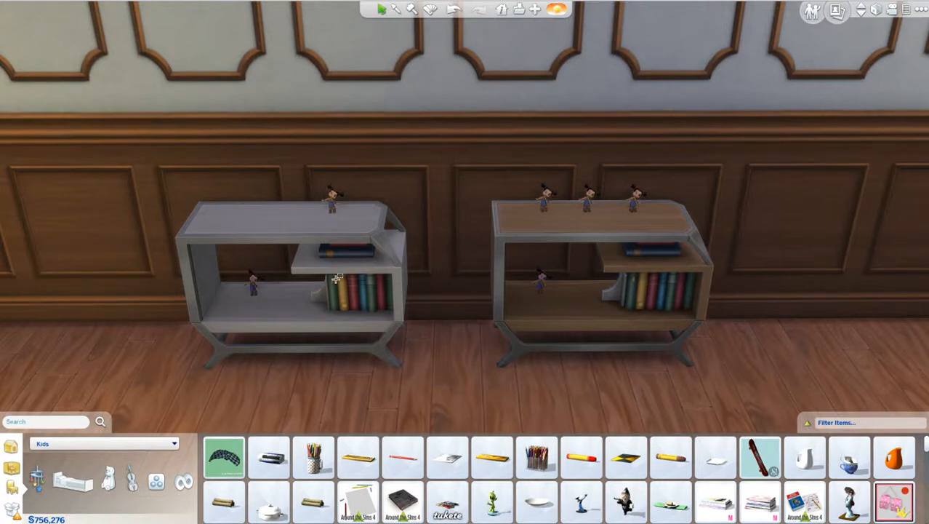
pyautogui.moveTo(552, 247)
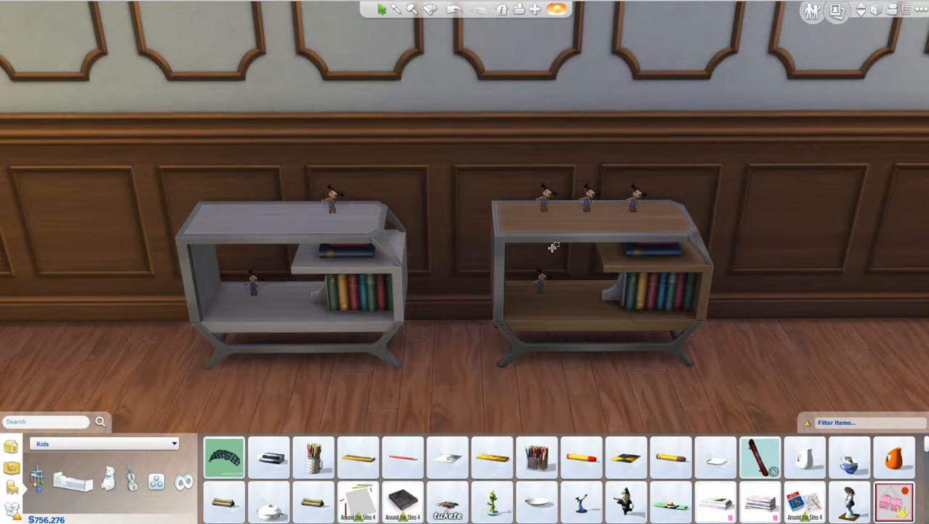